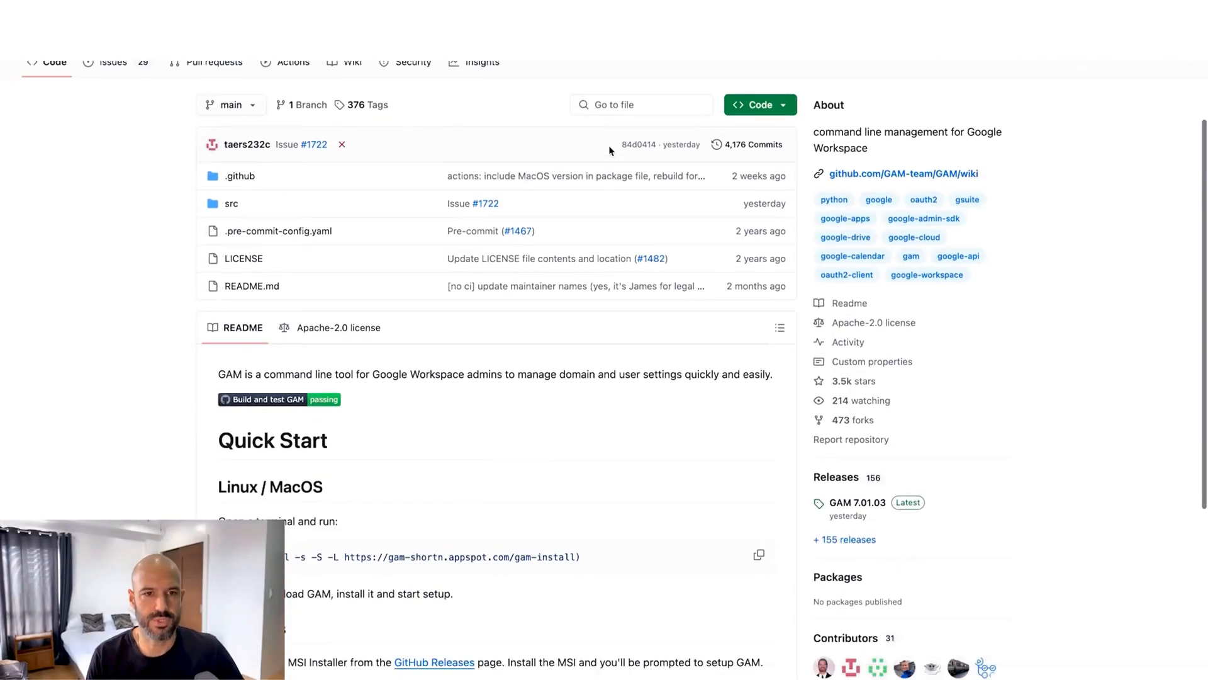
pyautogui.scroll(-3)
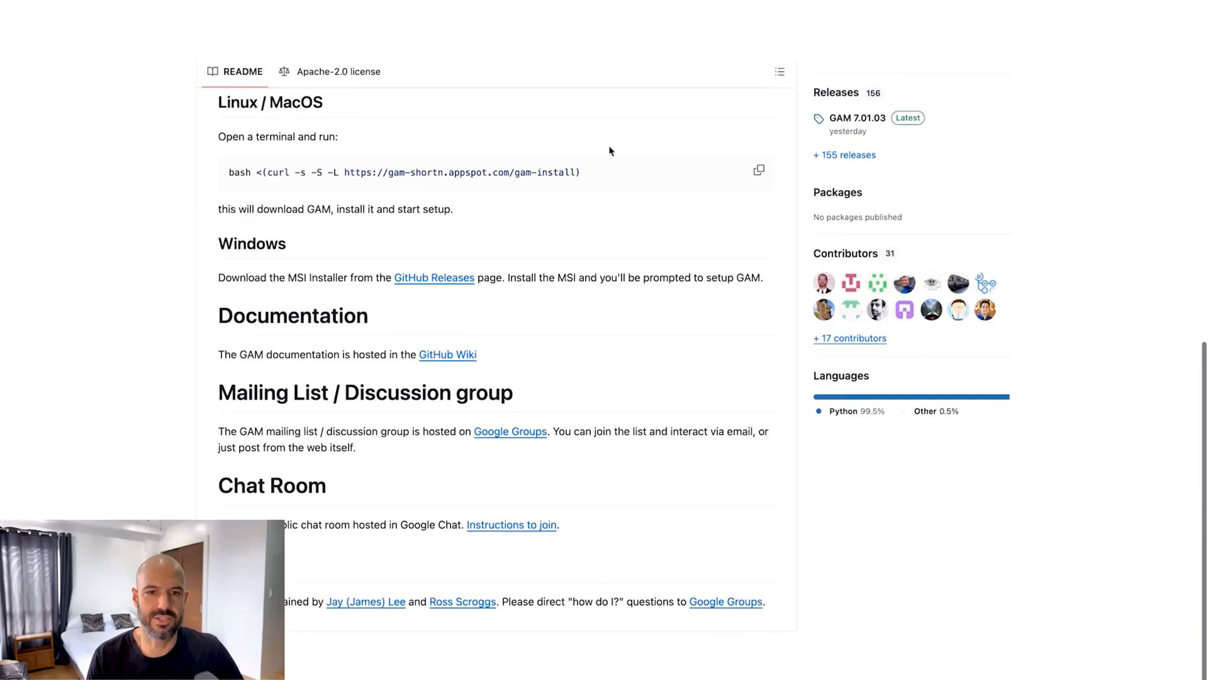
pyautogui.scroll(3)
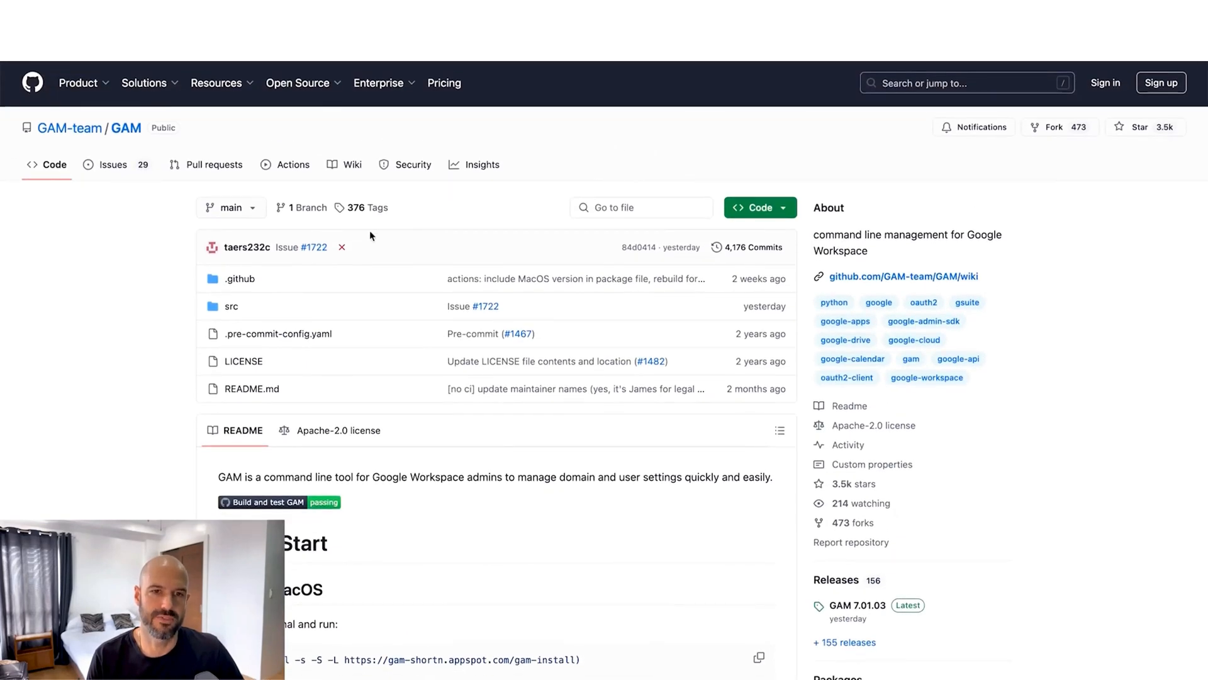
pyautogui.moveTo(395, 240)
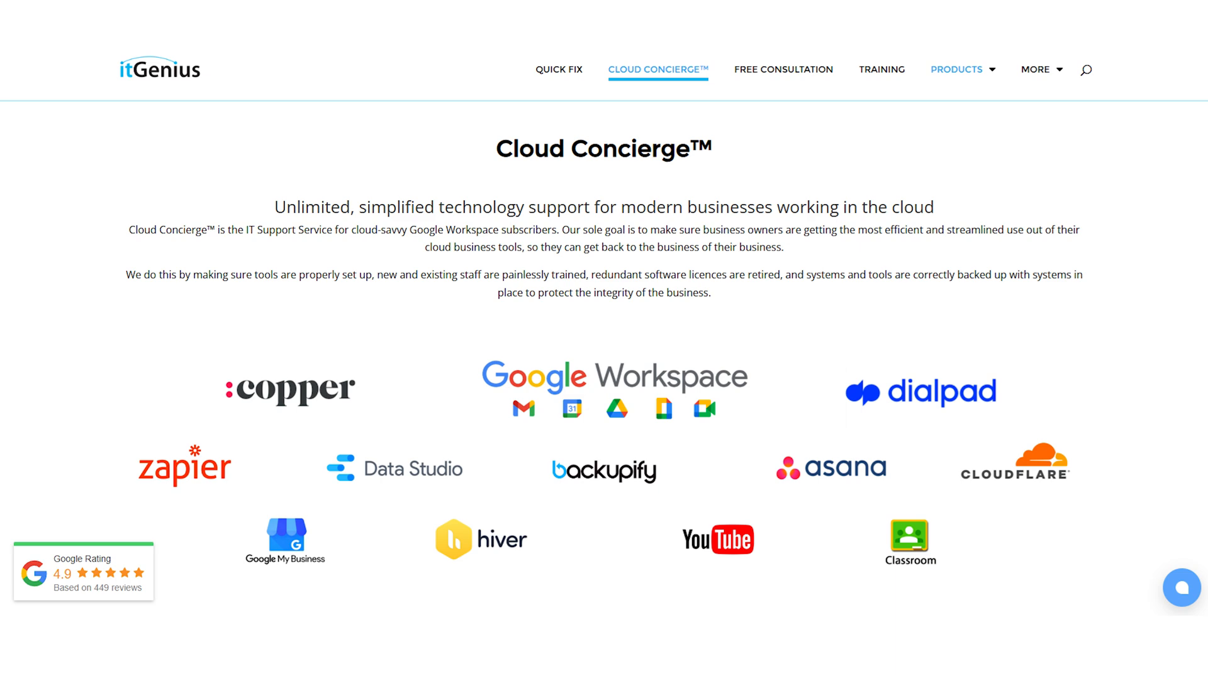
pyautogui.scroll(3)
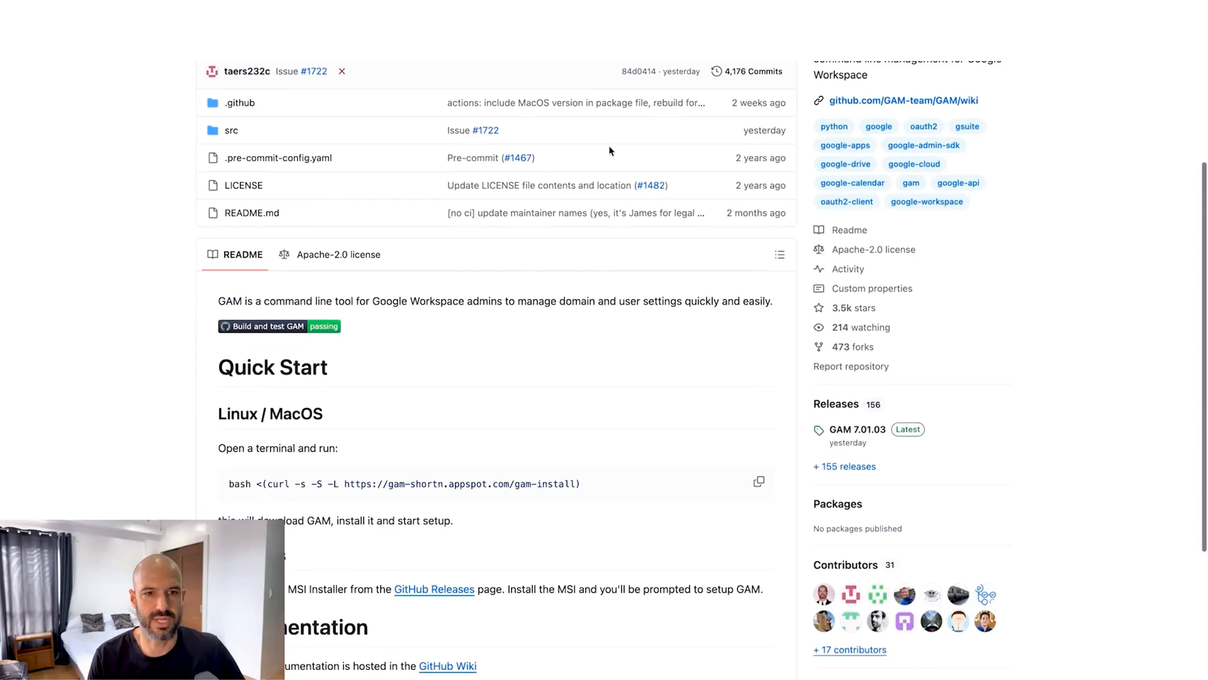
pyautogui.scroll(-3)
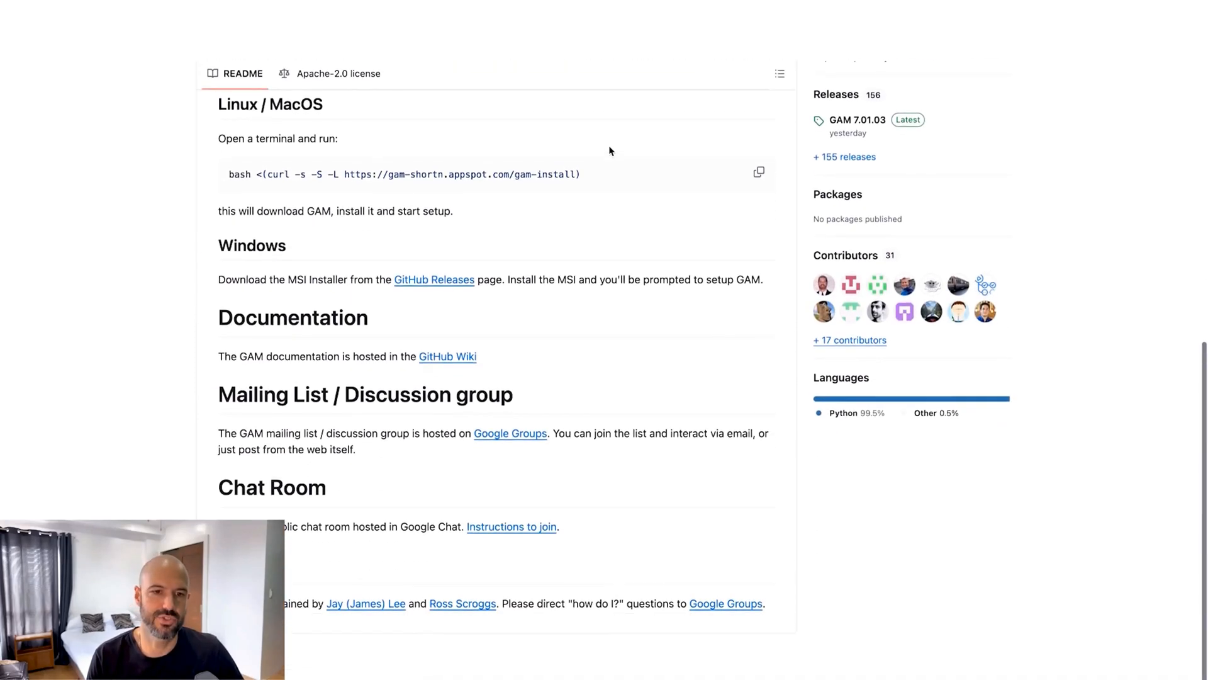
pyautogui.scroll(3)
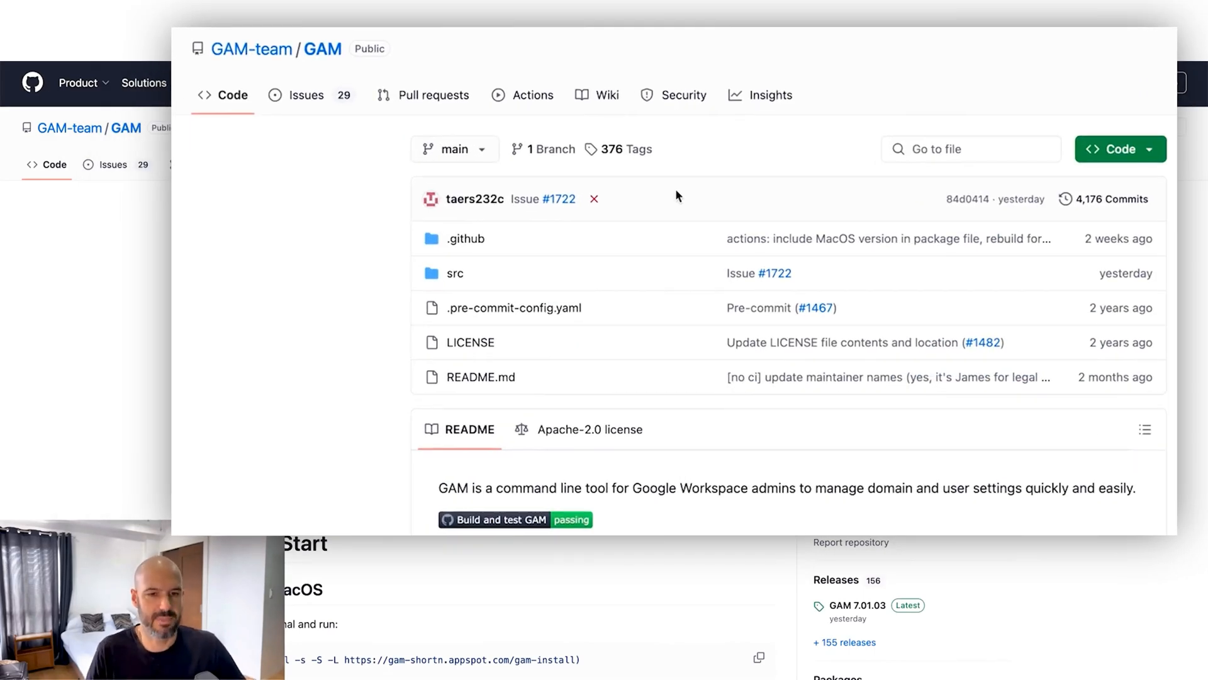
pyautogui.moveTo(473, 541)
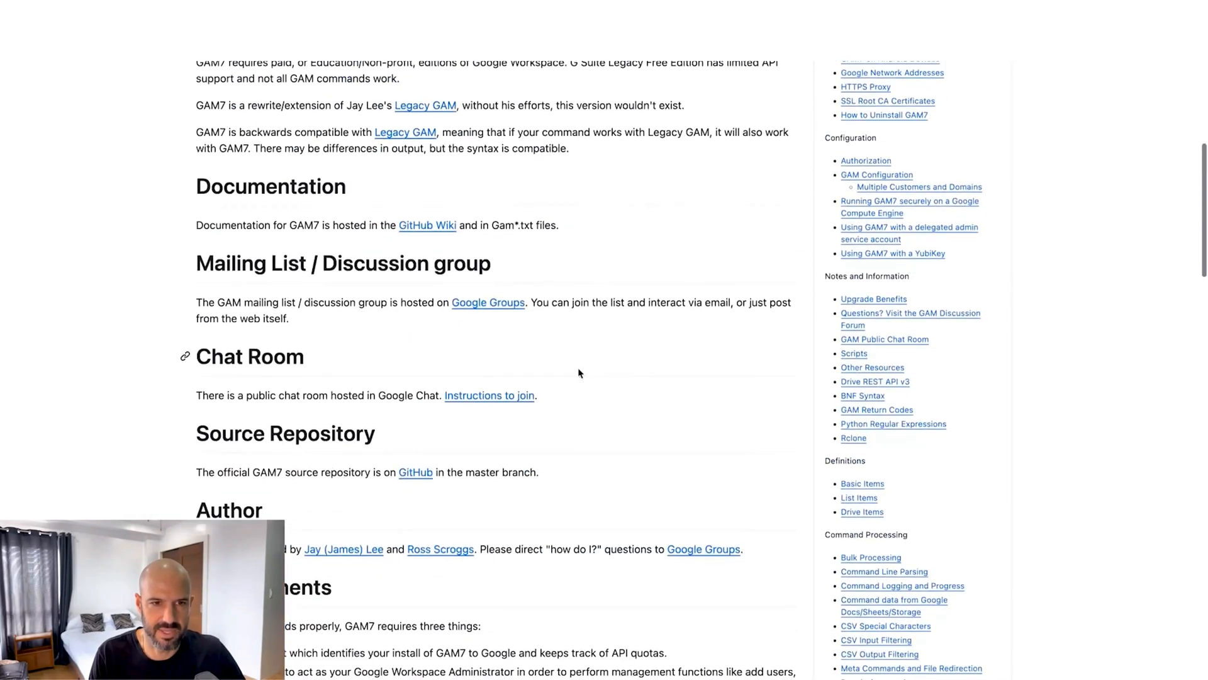
pyautogui.scroll(3)
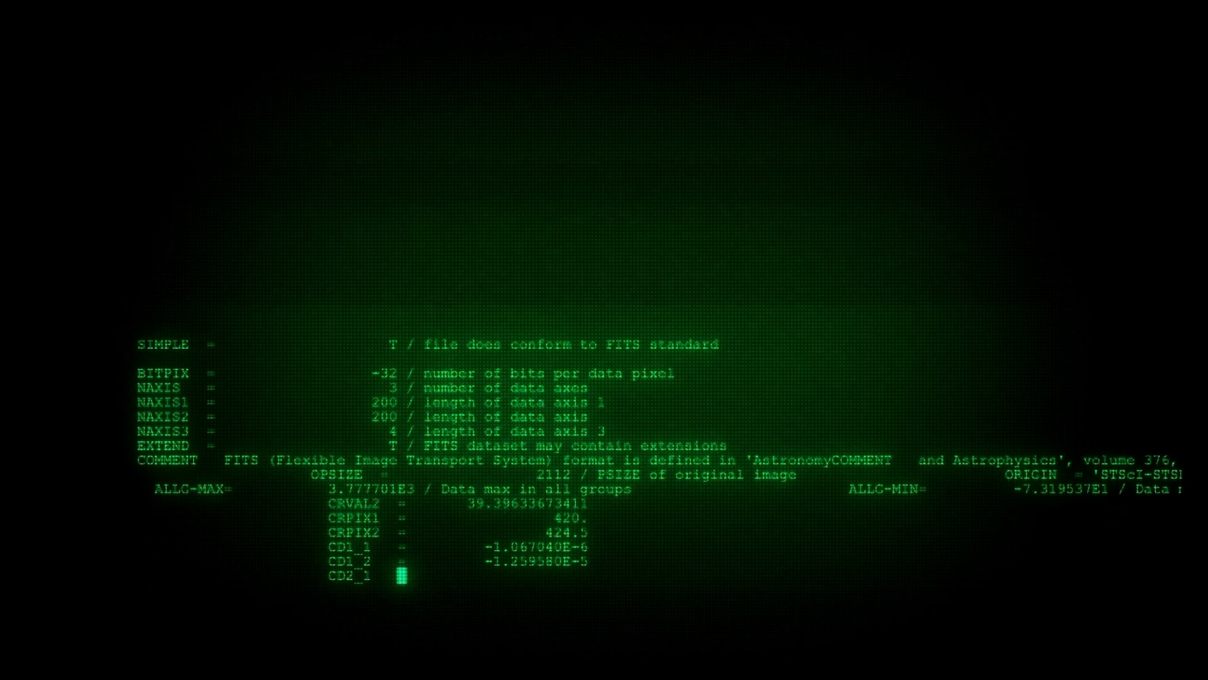
pyautogui.scroll(-3)
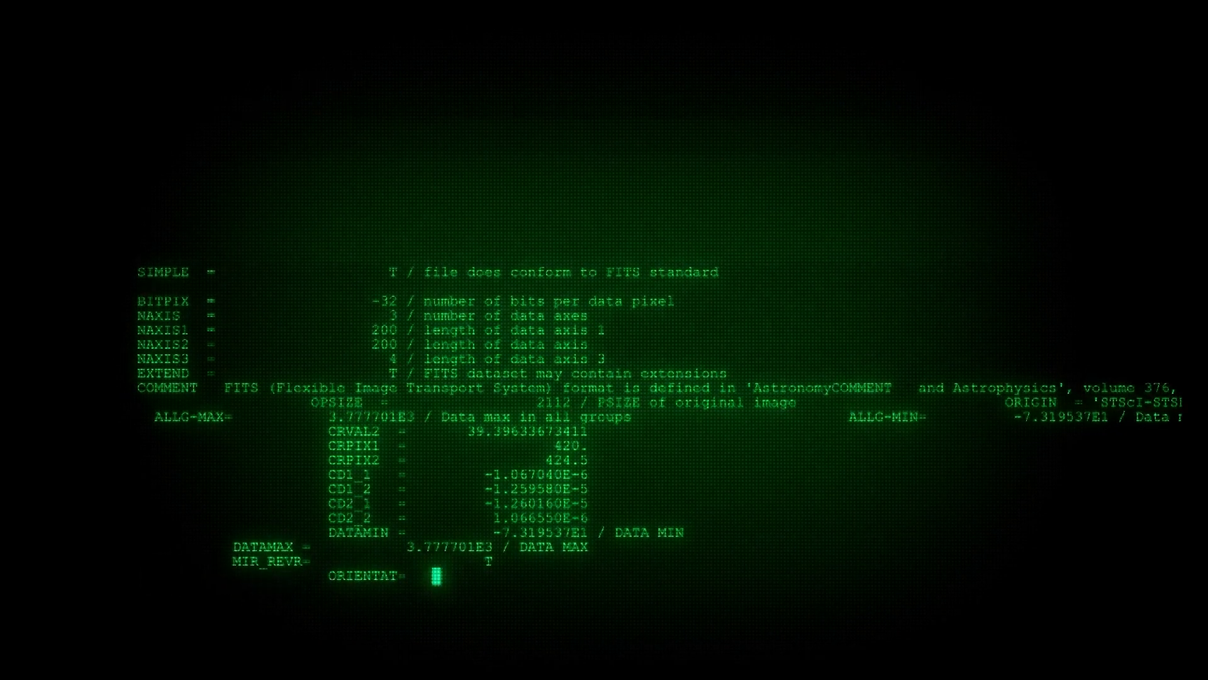